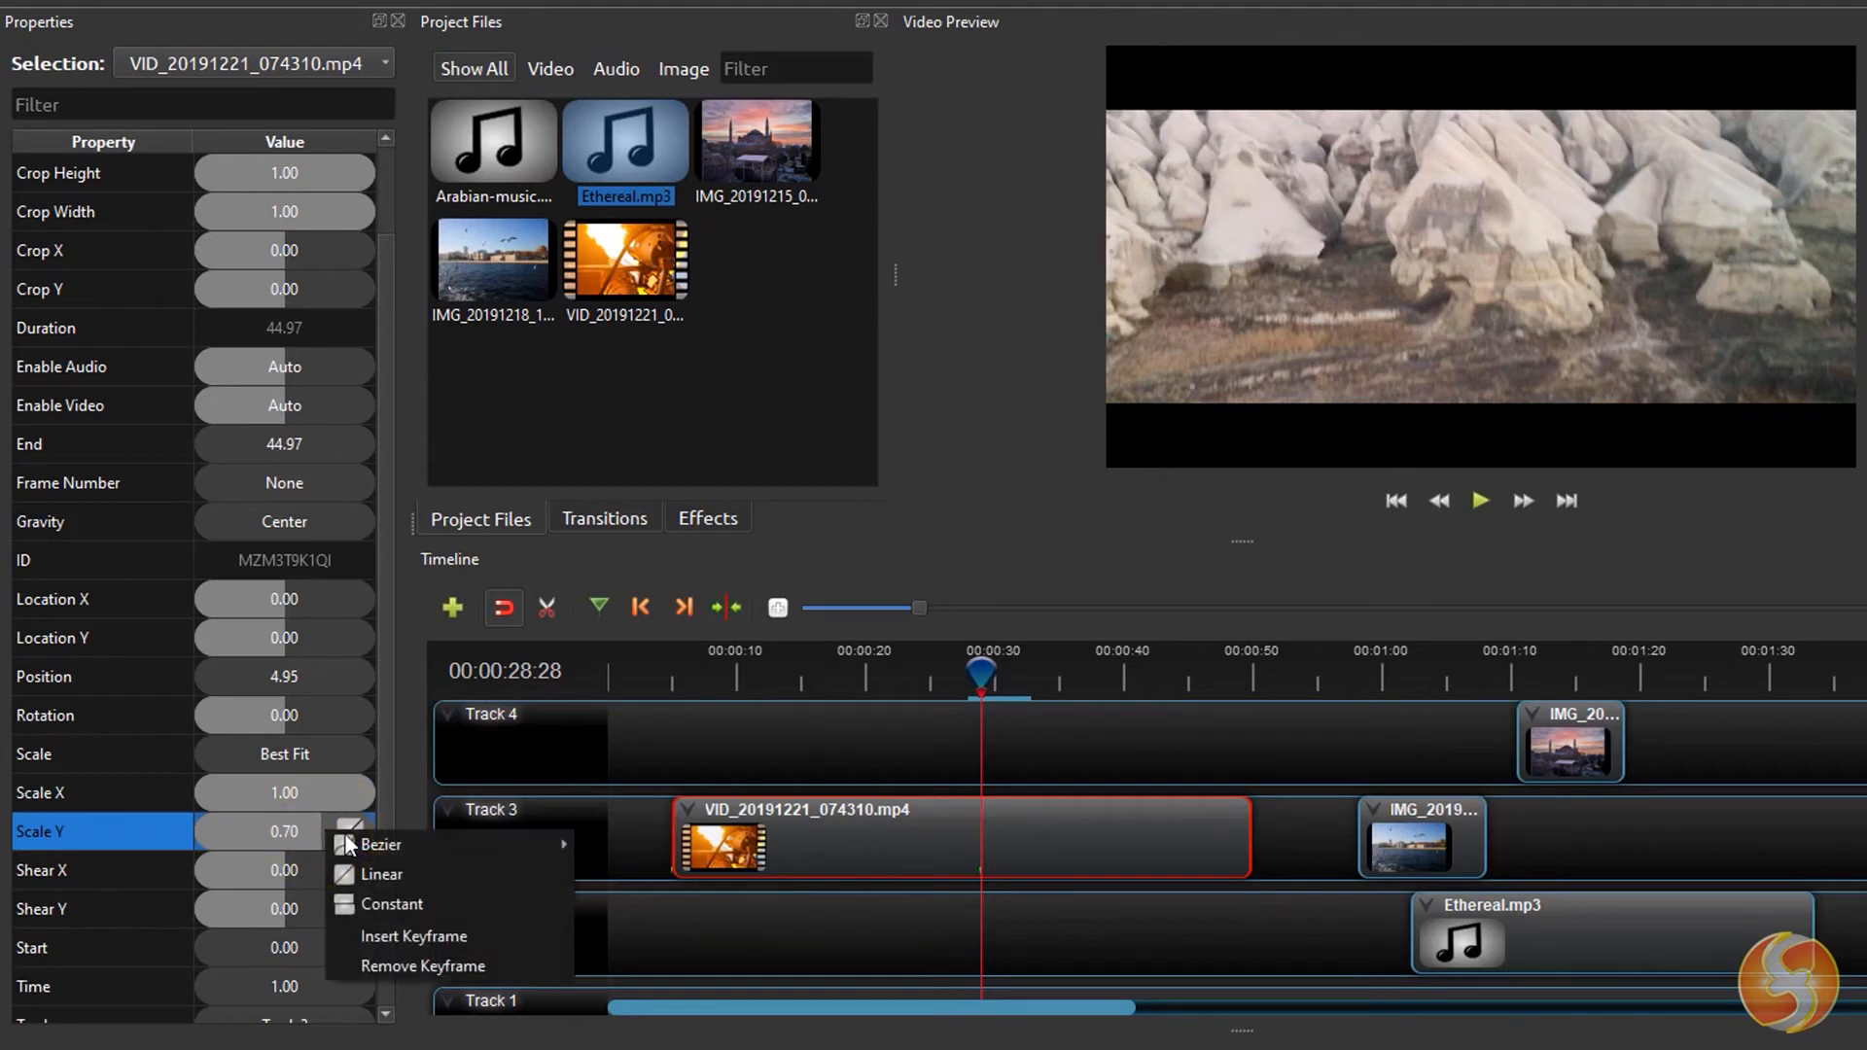
pyautogui.moveTo(418, 937)
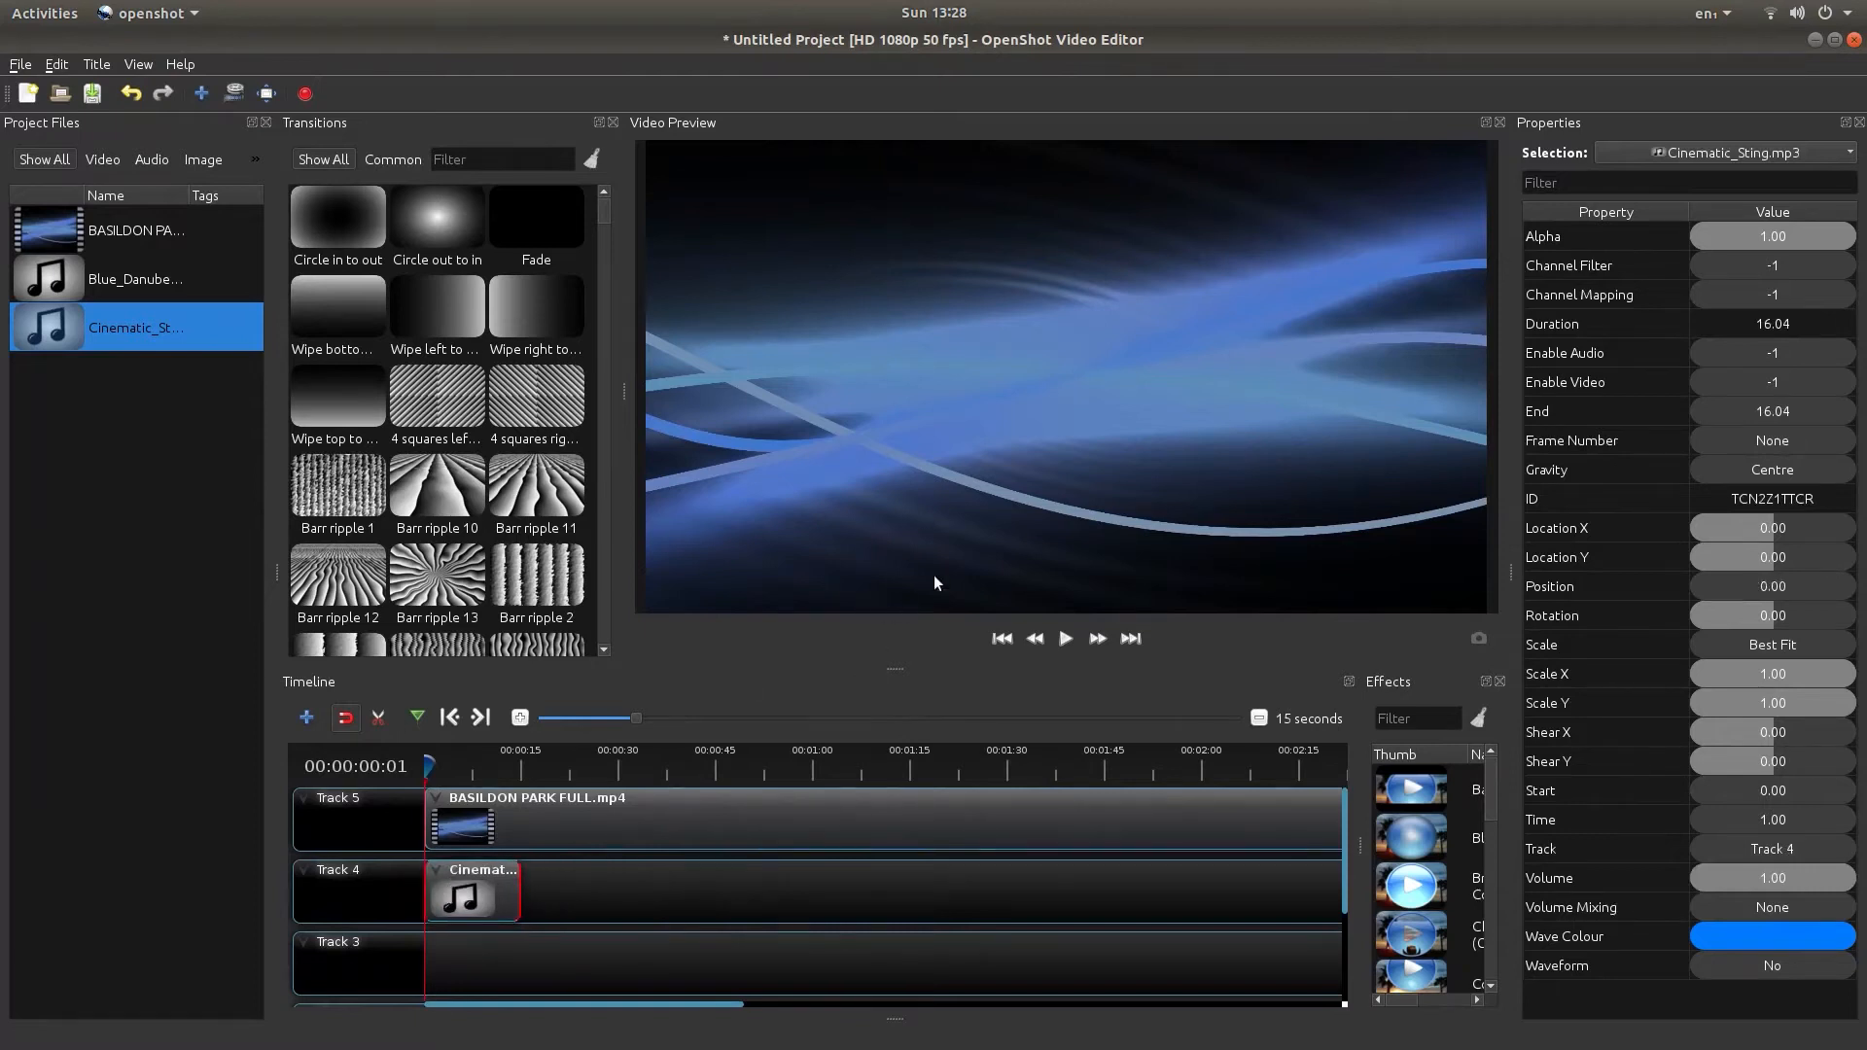
pyautogui.moveTo(1063, 638)
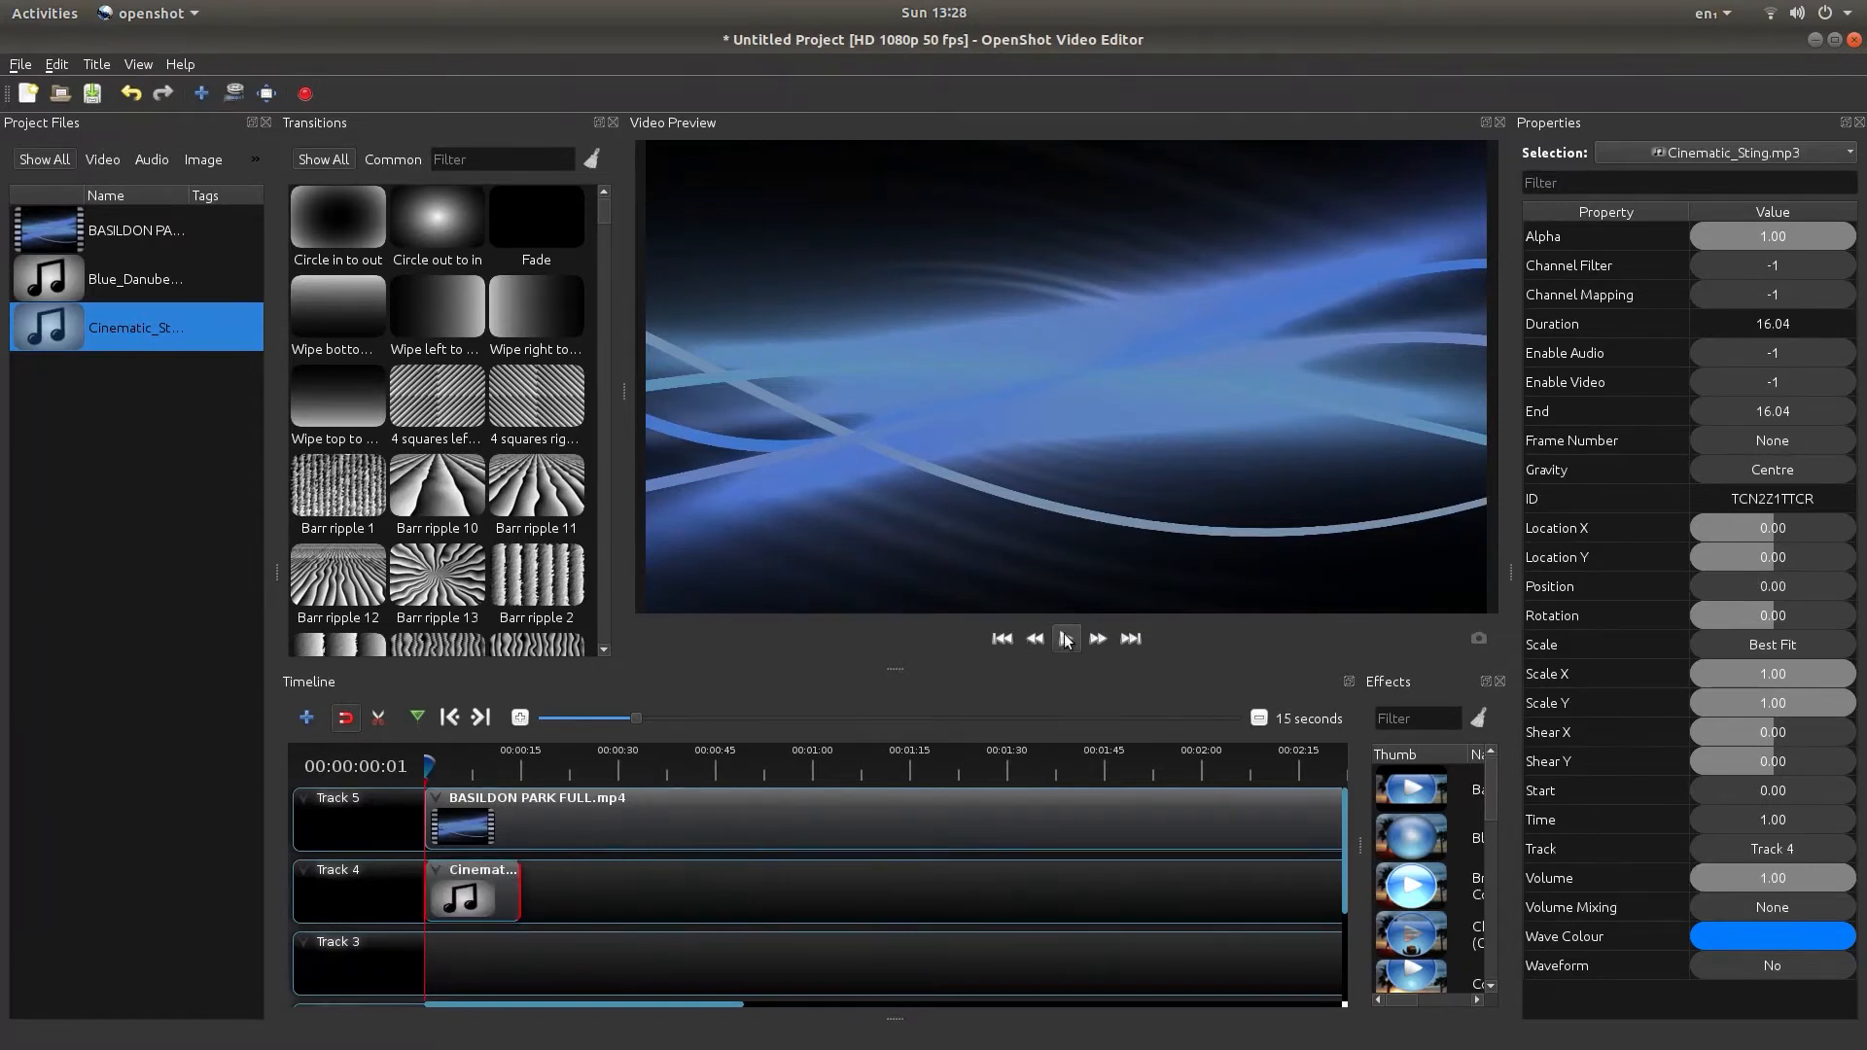
# Play the timeline from the start to preview the CHIPPER VIDEOS title with music.
pyautogui.click(1065, 638)
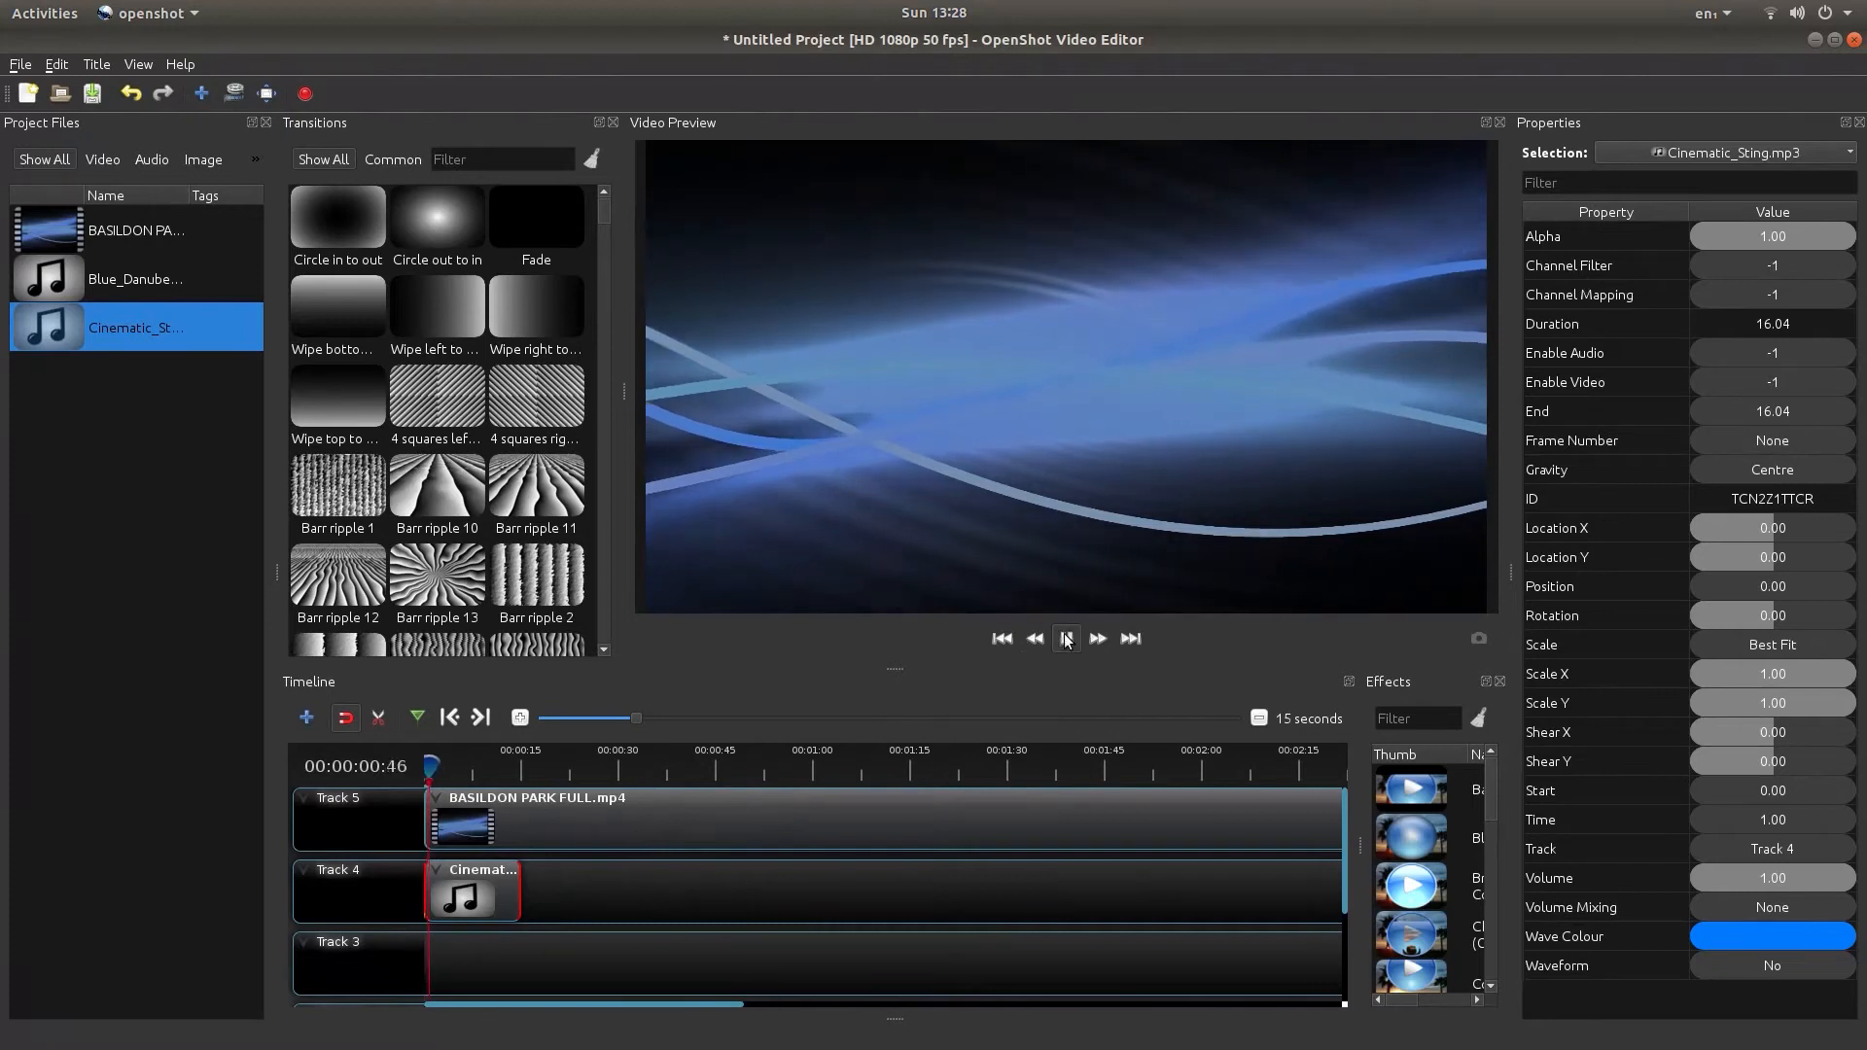
pyautogui.click(1065, 638)
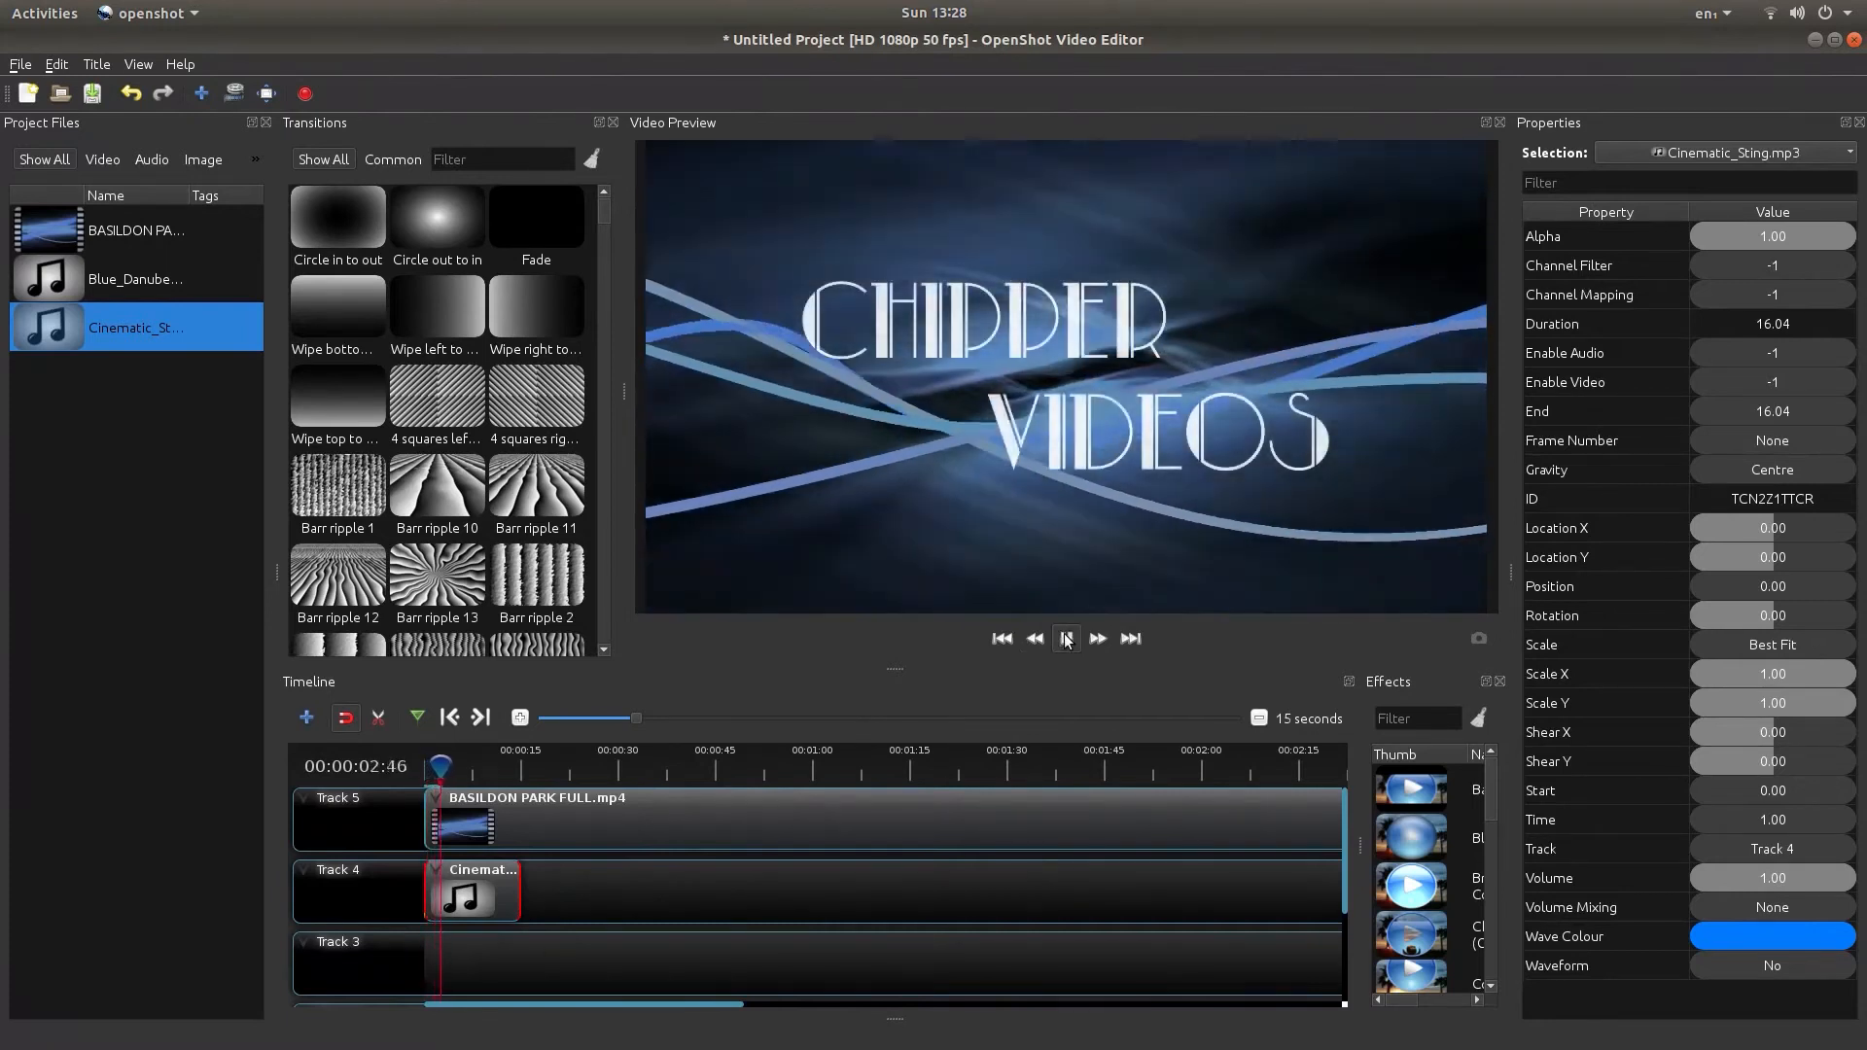
pyautogui.click(1065, 638)
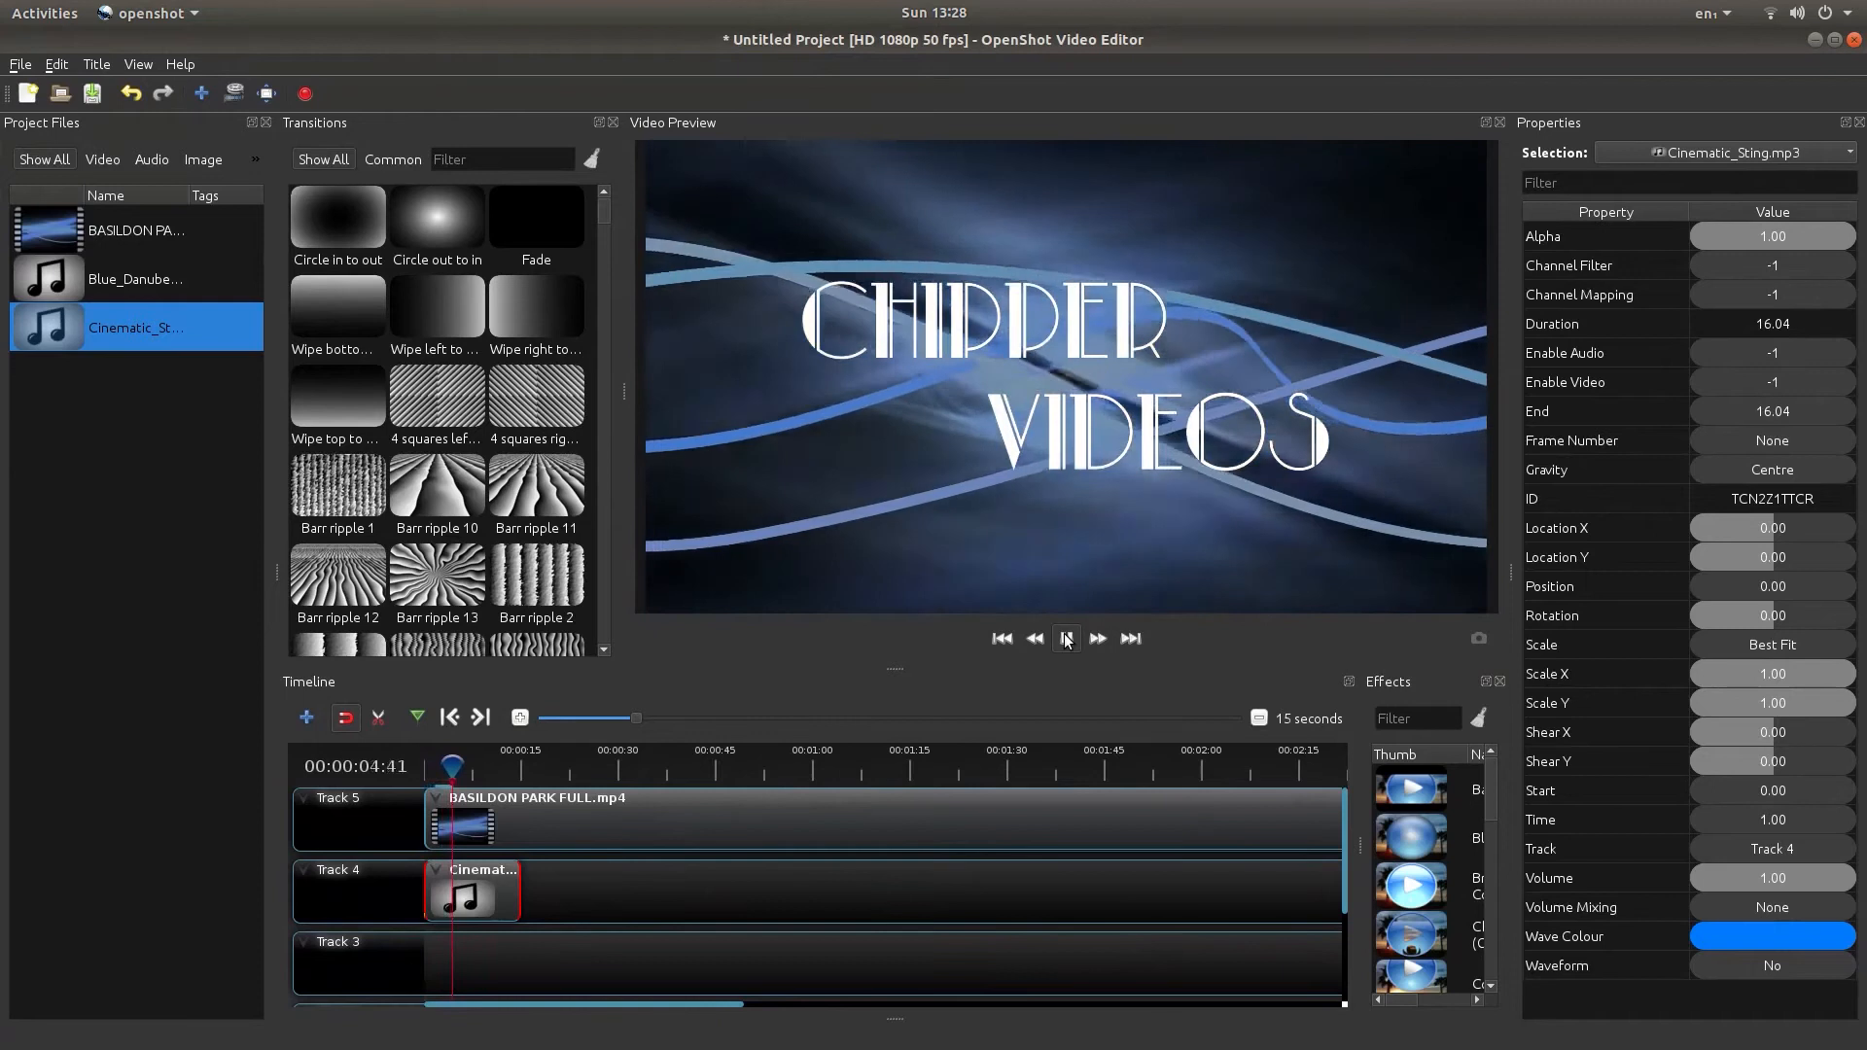
pyautogui.click(1065, 638)
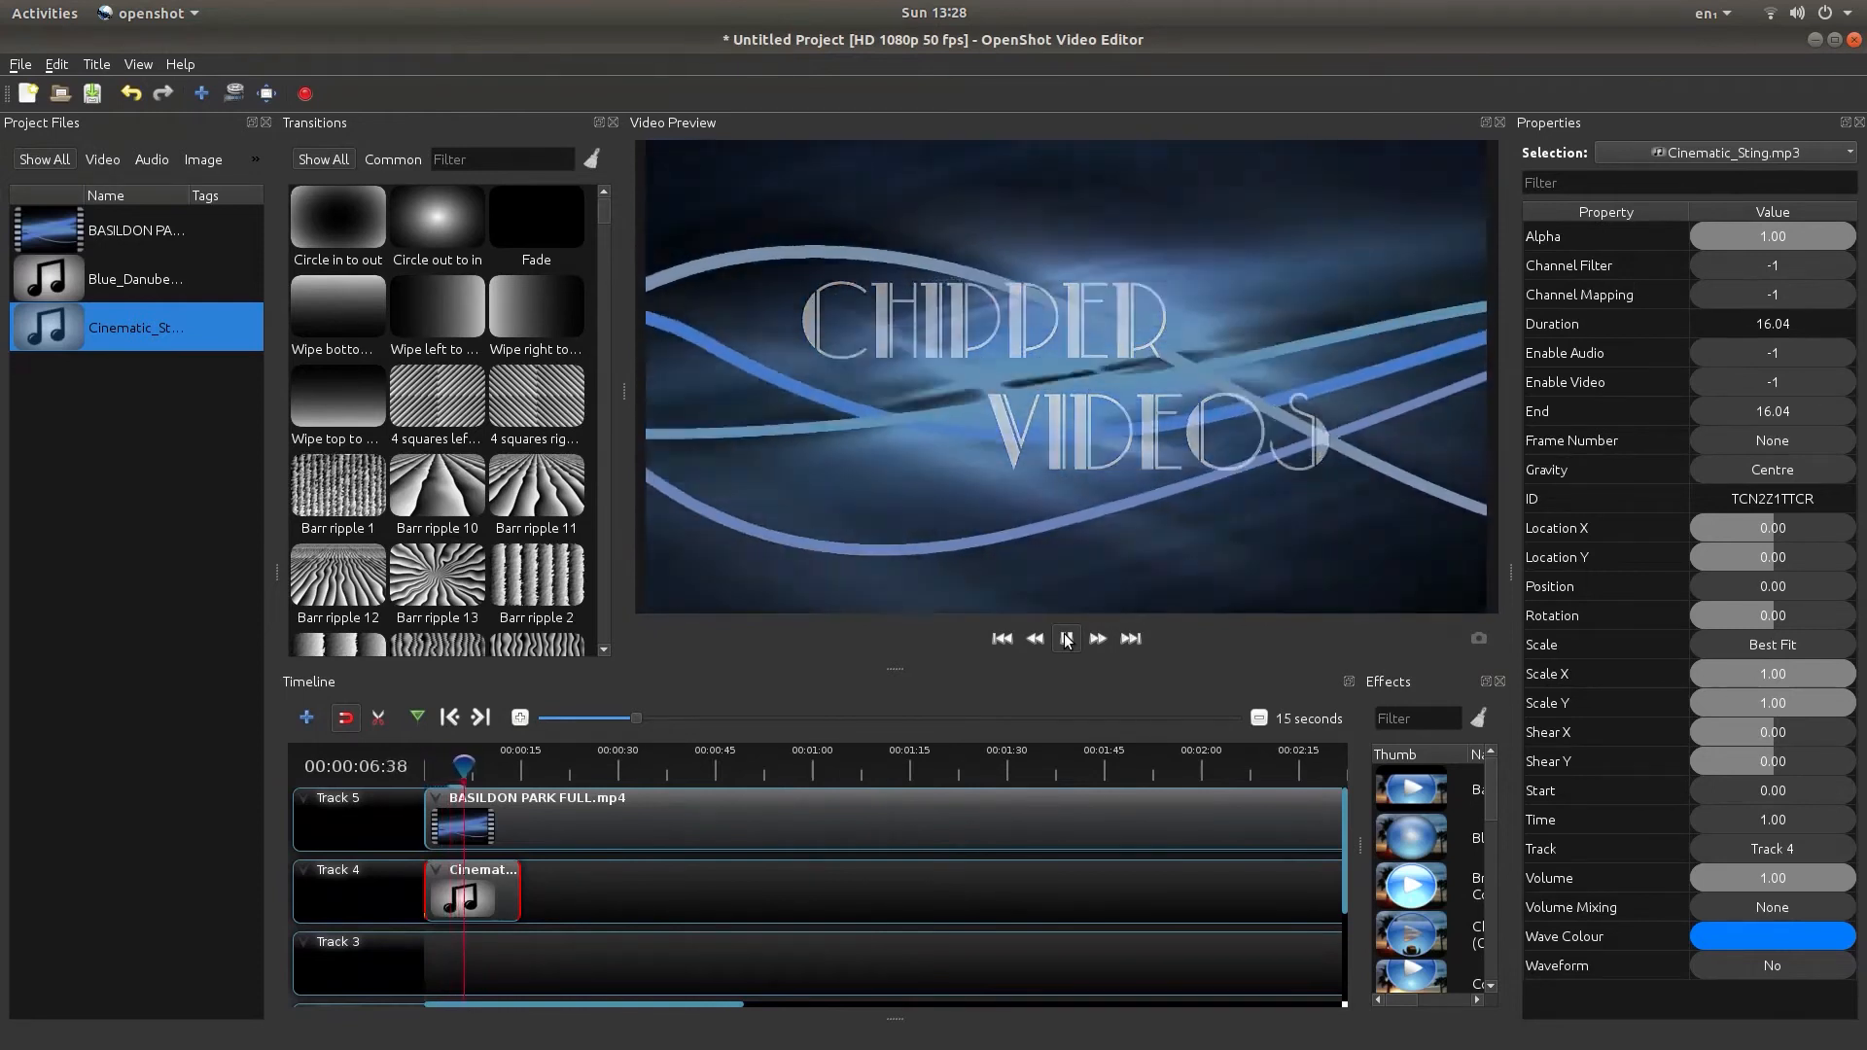
pyautogui.click(1065, 638)
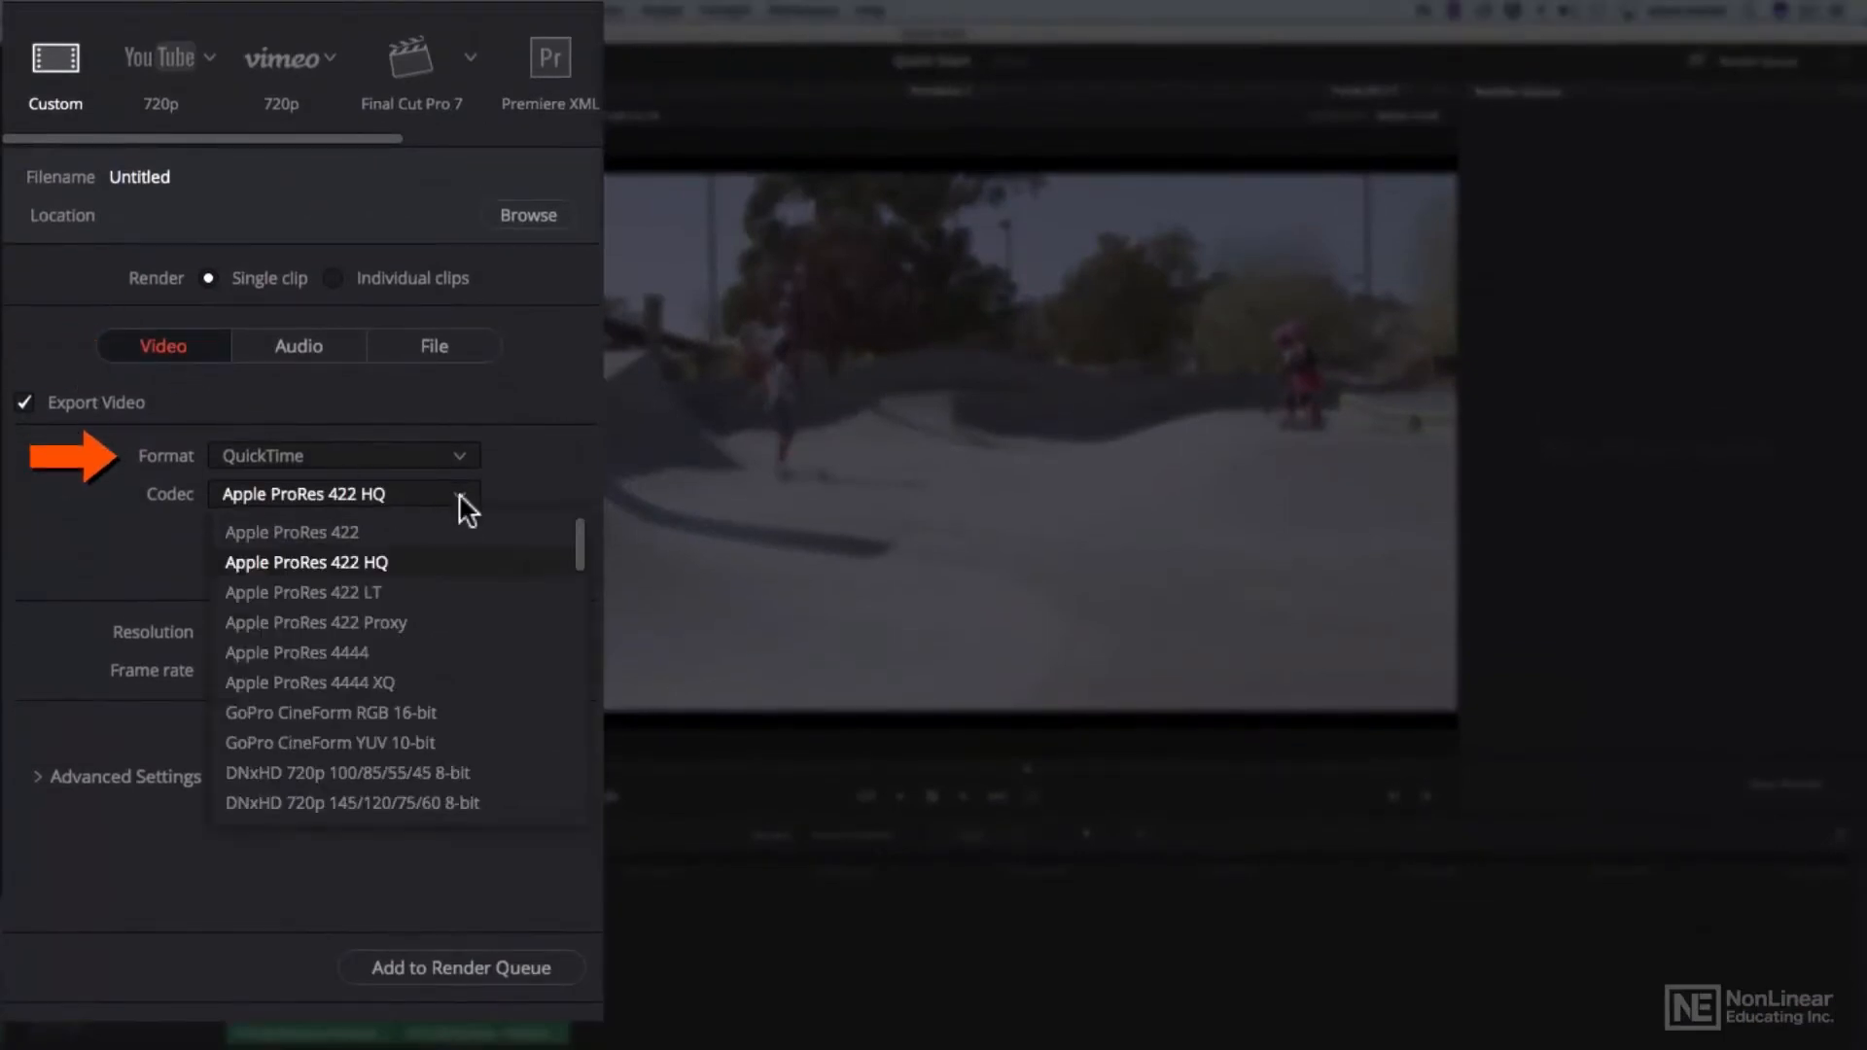
# Review the Linear PCM 16-bit audio settings, then the file naming options ('Untitled').
pyautogui.click(298, 345)
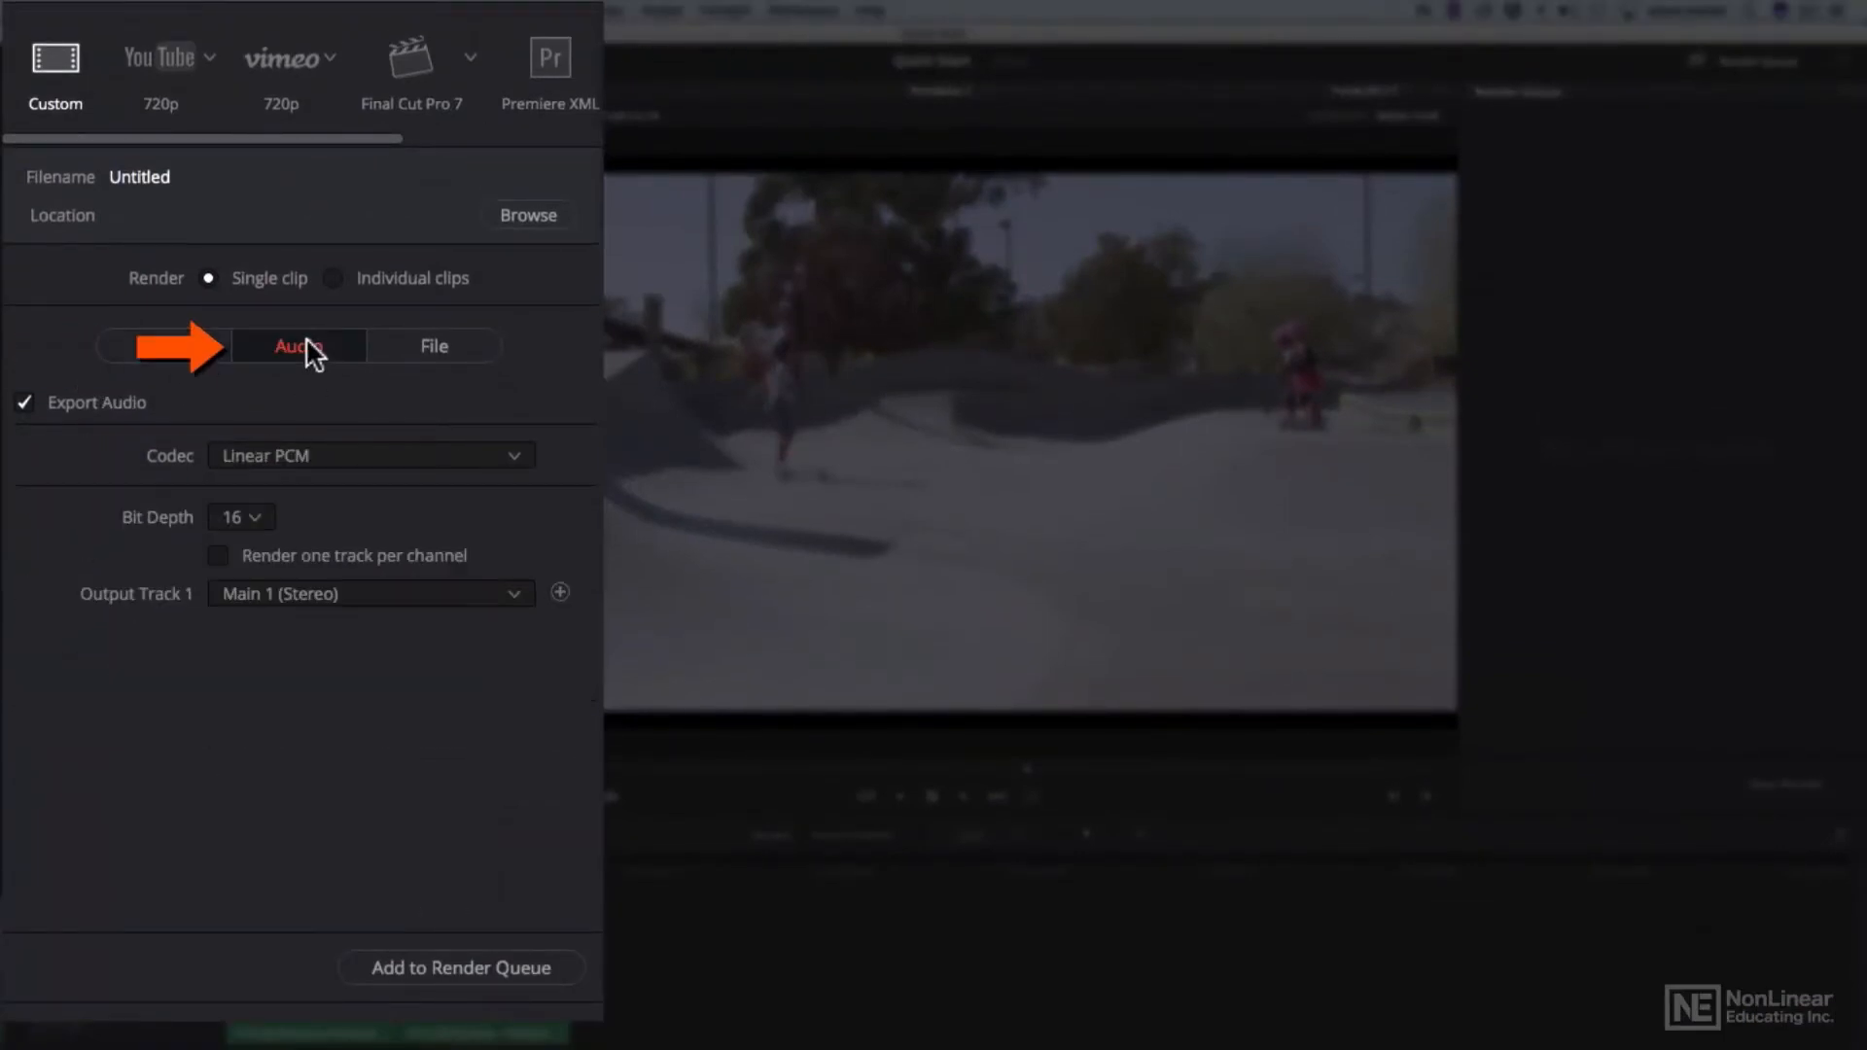
pyautogui.click(434, 345)
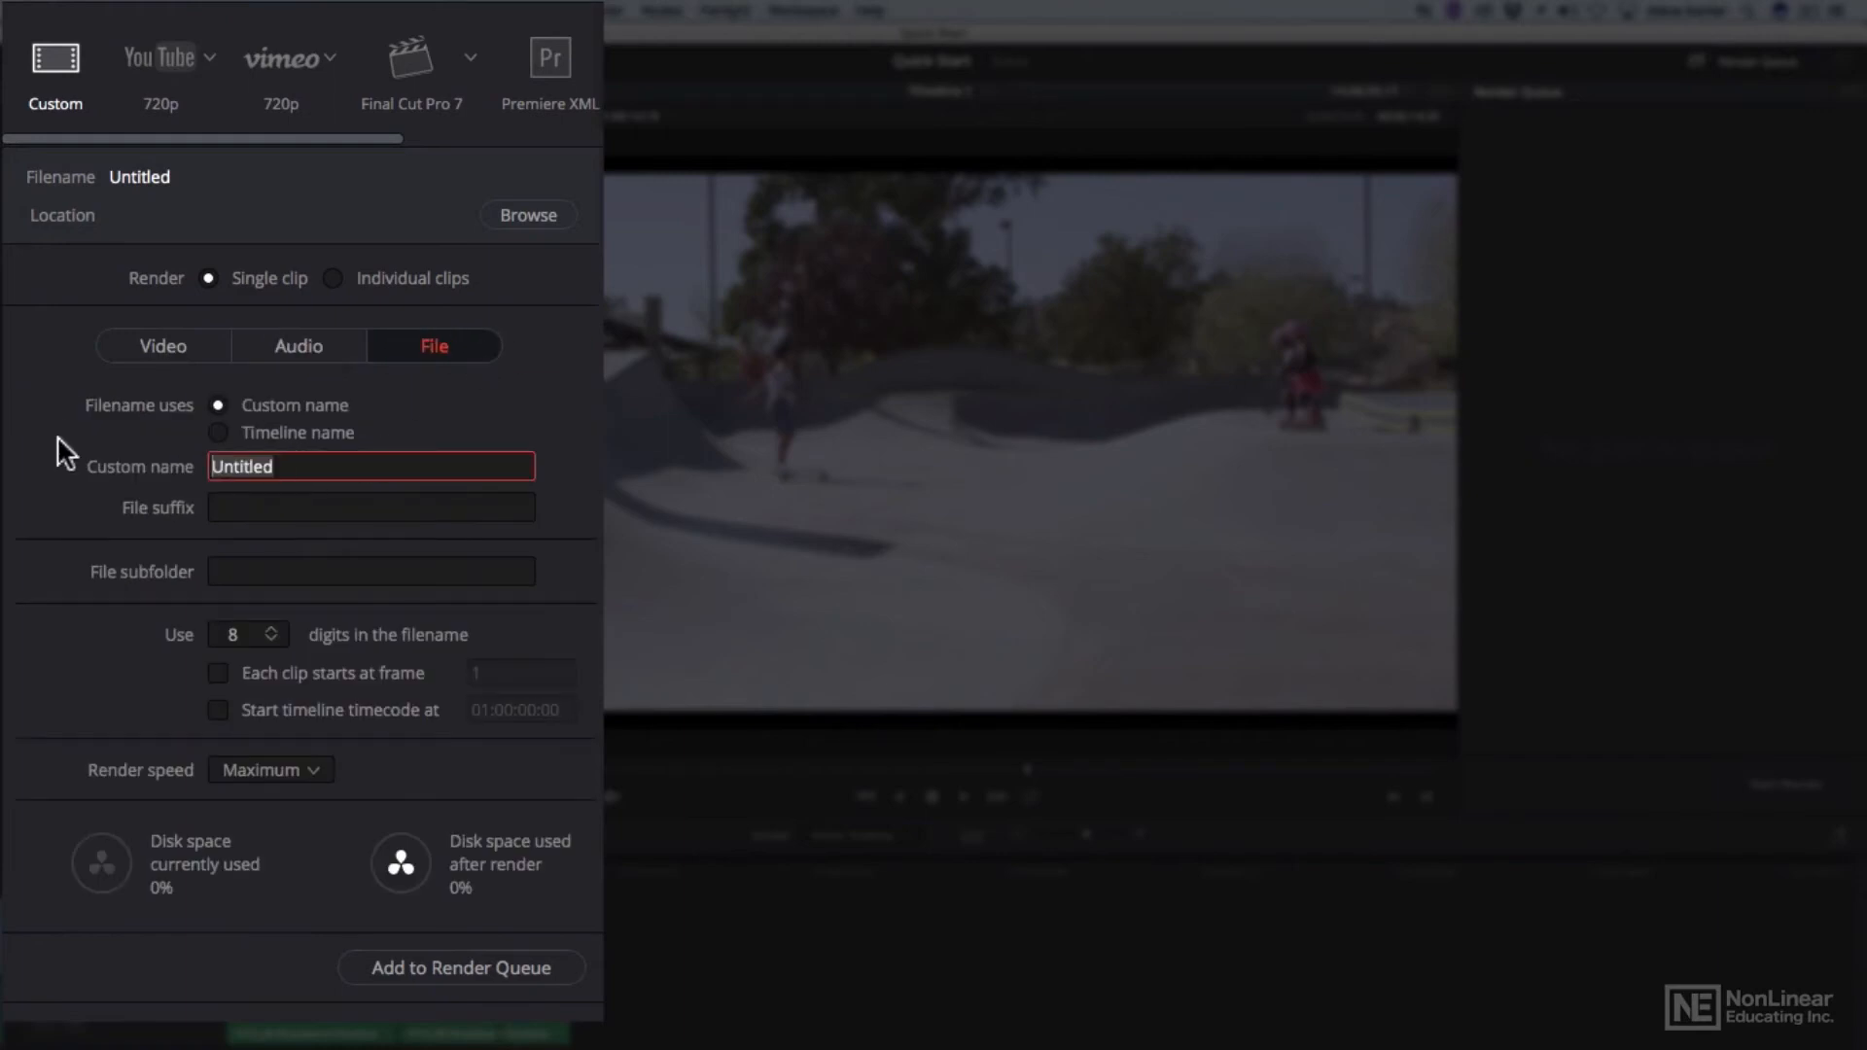